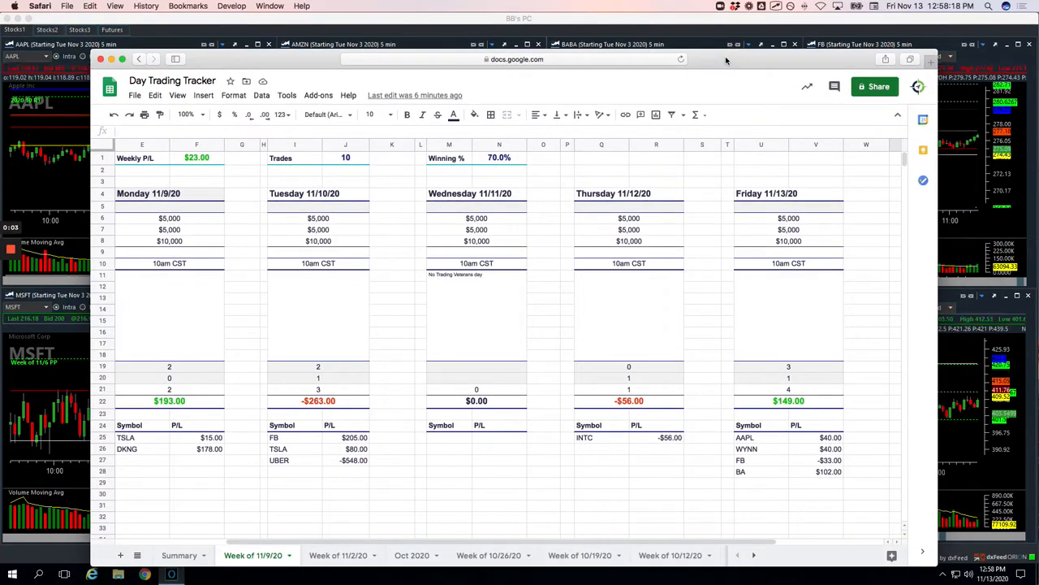
pyautogui.moveTo(729, 73)
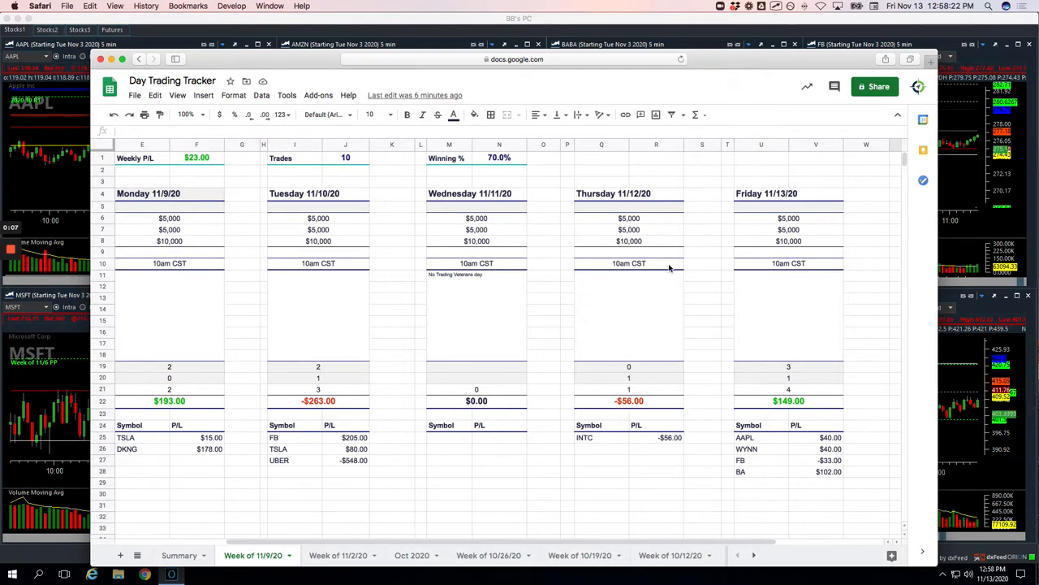
pyautogui.moveTo(656, 282)
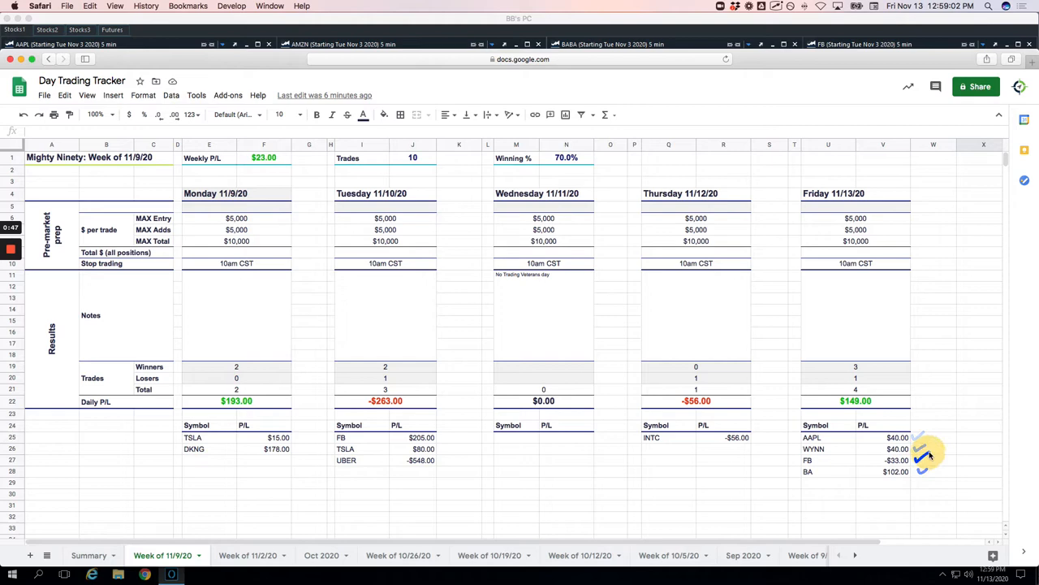
# Scroll past the Mighty Ninety daily results to the empty Pairs Trades section
pyautogui.scroll(-3)
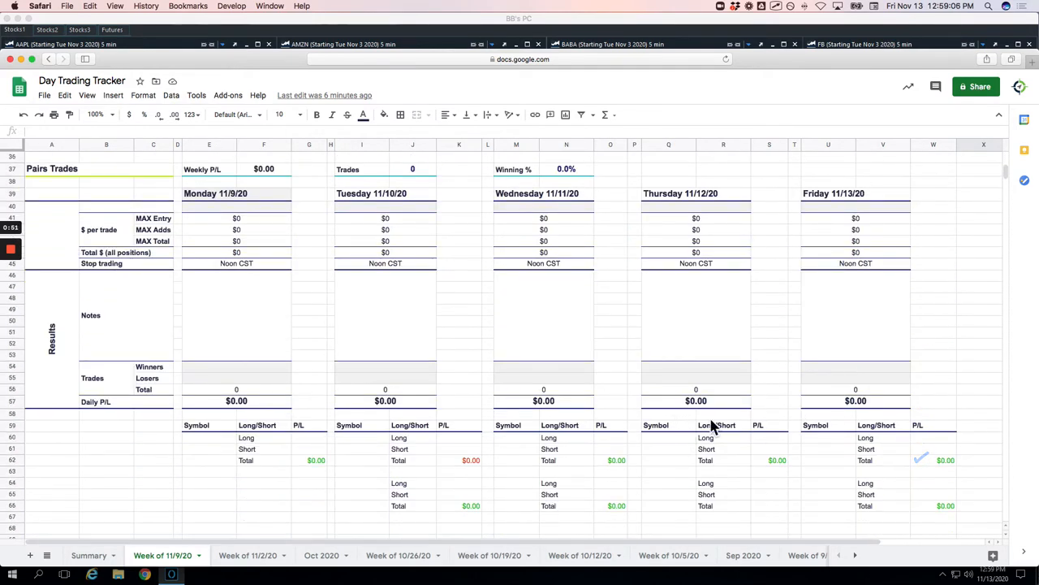
pyautogui.scroll(-3)
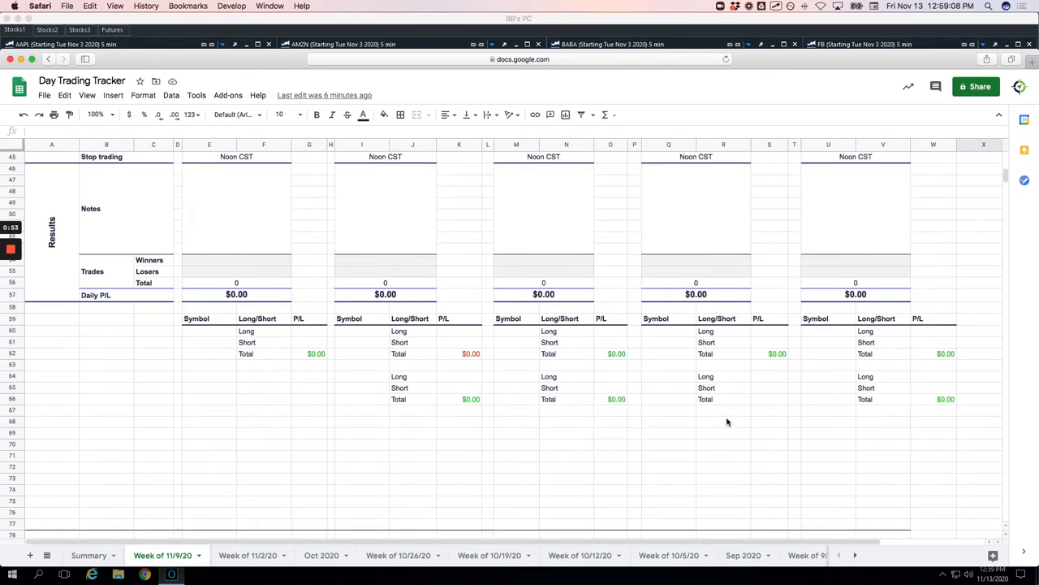
# Scroll to the Runners block showing $182.00 weekly P/L over 22 trades
pyautogui.scroll(-3)
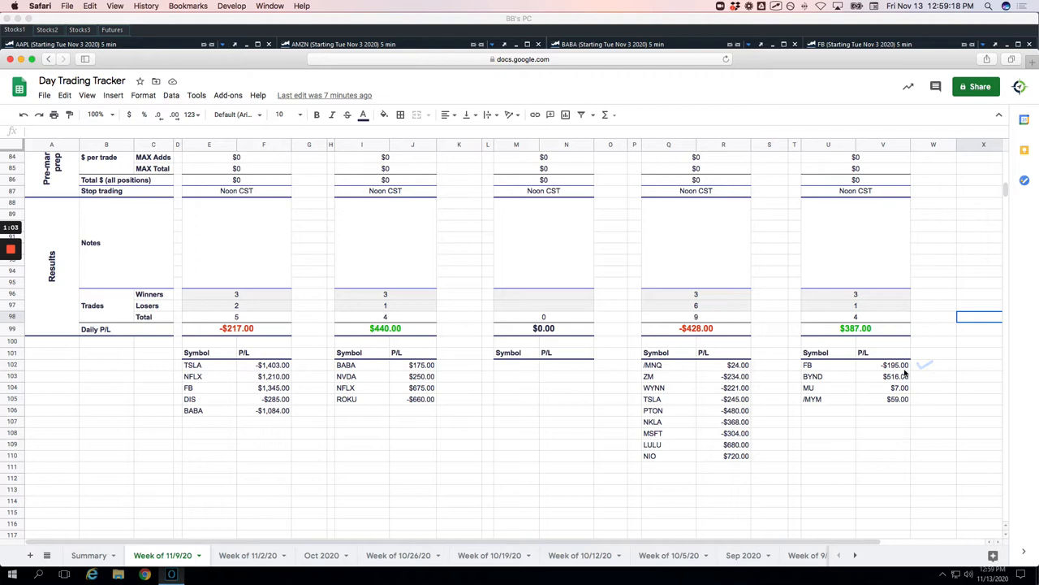
pyautogui.moveTo(908, 370)
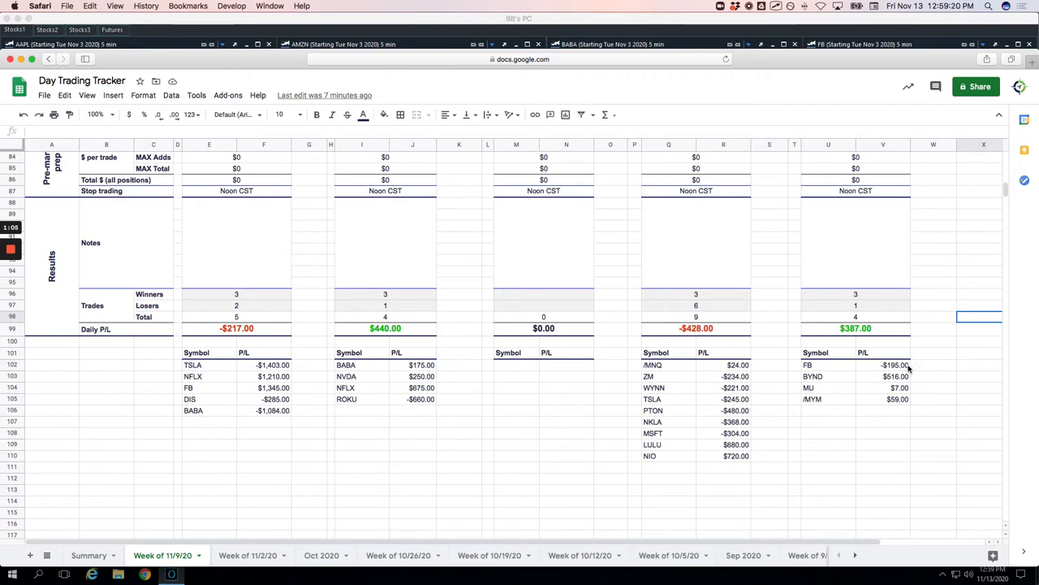
pyautogui.moveTo(926, 379)
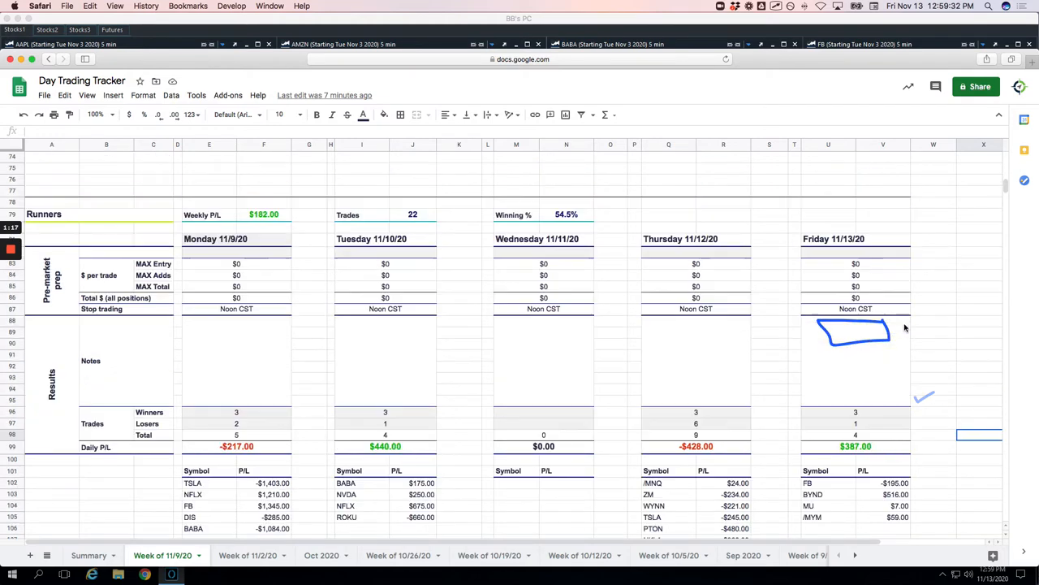
pyautogui.scroll(-3)
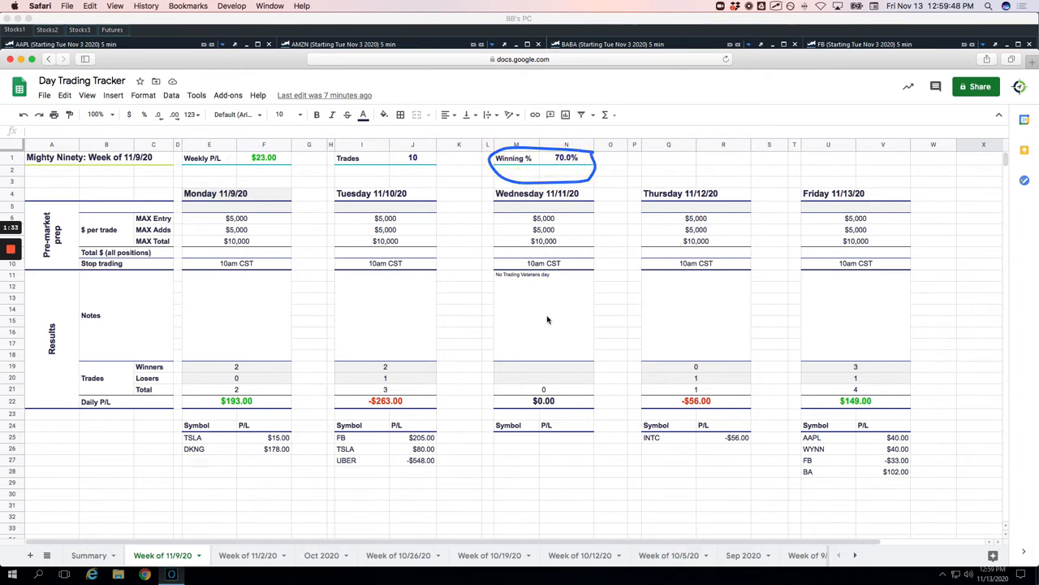
pyautogui.click(347, 461)
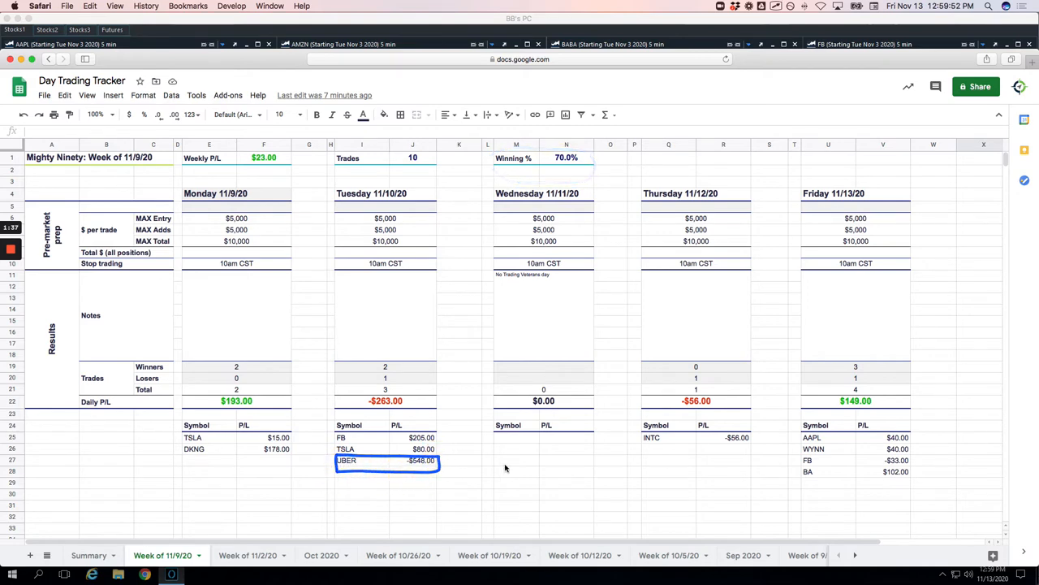
pyautogui.scroll(-3)
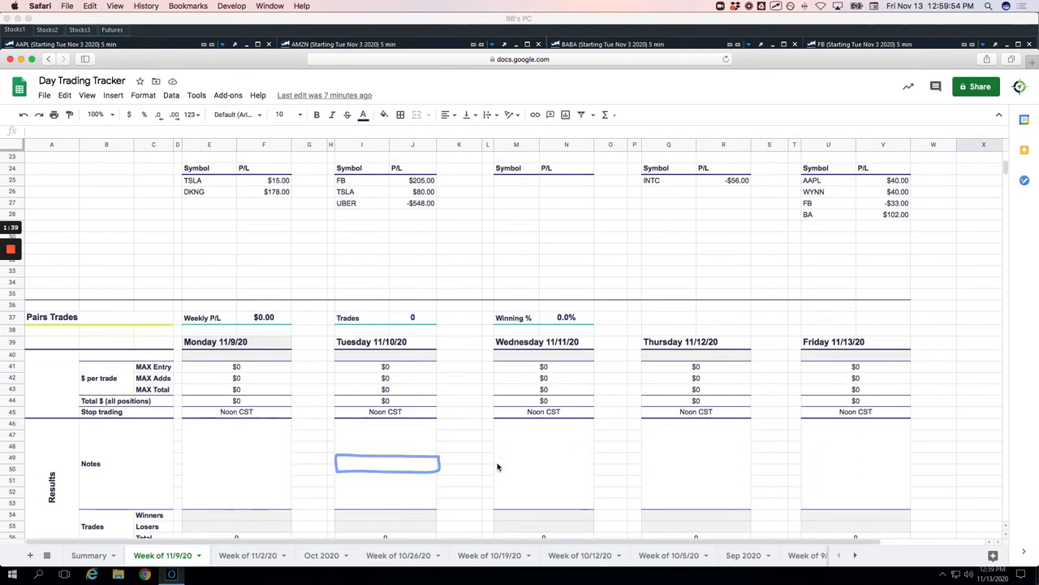
pyautogui.scroll(-3)
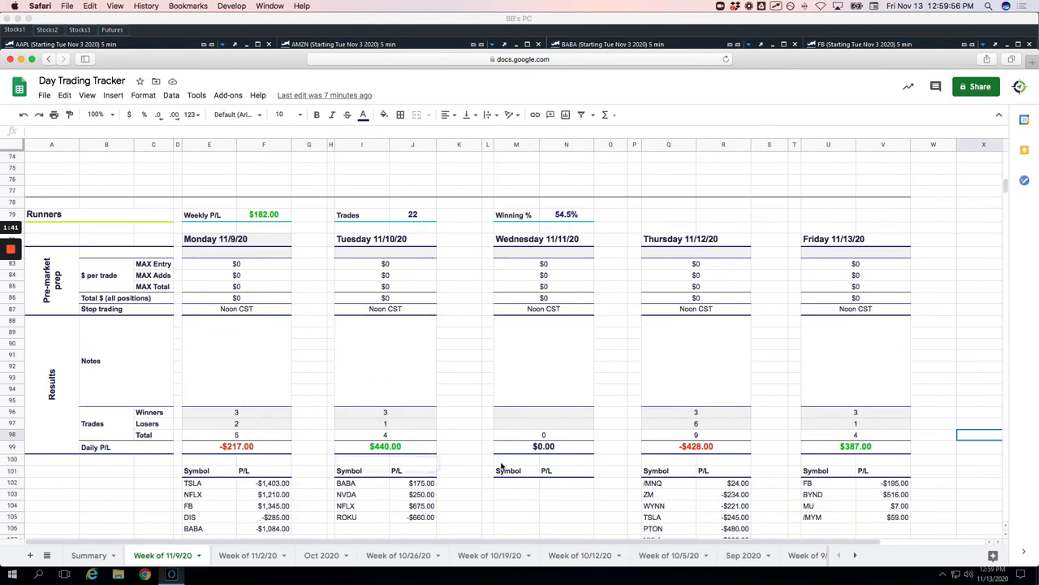
pyautogui.scroll(-3)
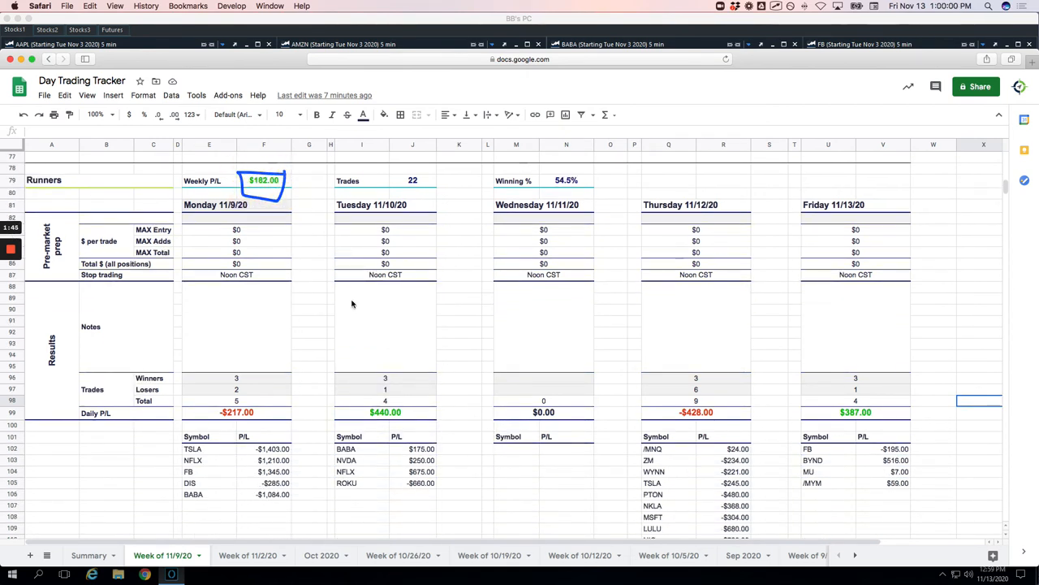
pyautogui.moveTo(720, 415)
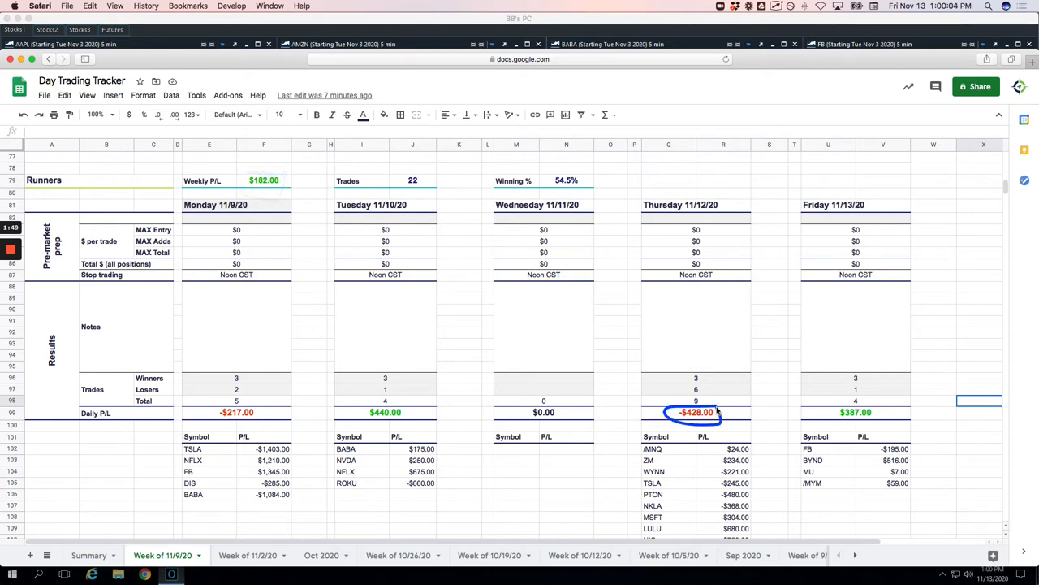
pyautogui.scroll(-3)
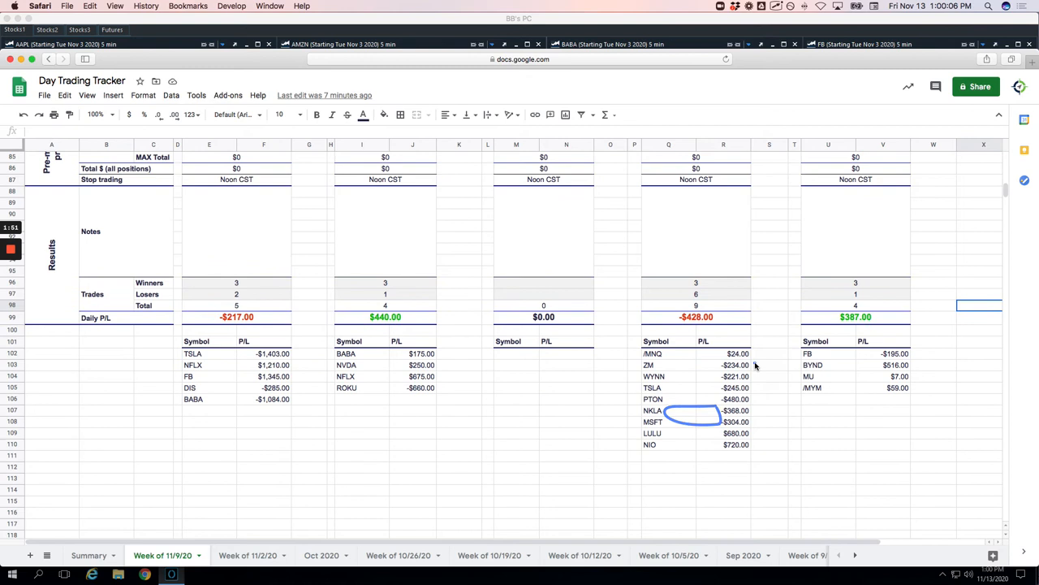
pyautogui.moveTo(641, 358); pyautogui.dragTo(755, 431)
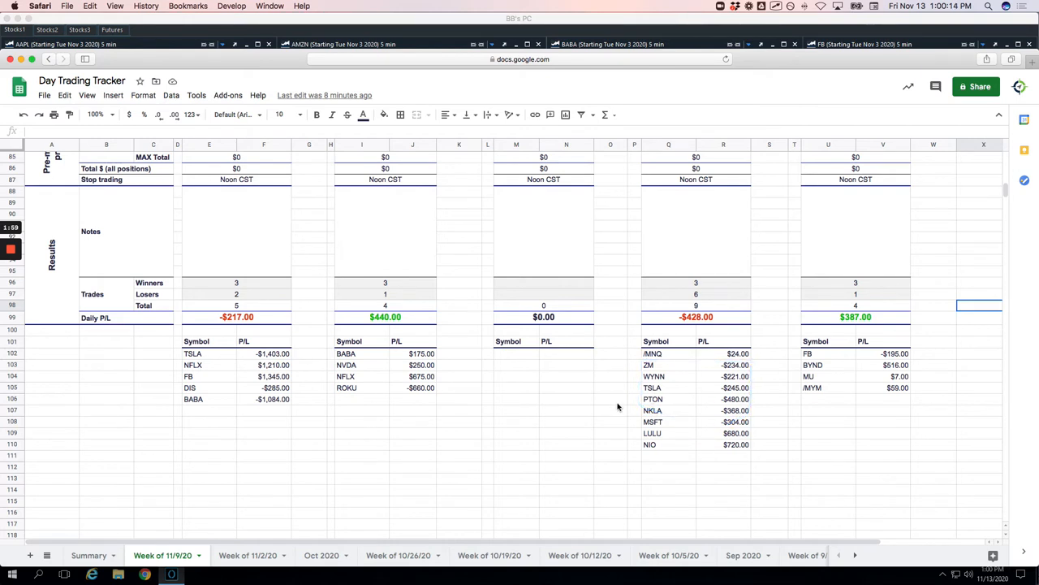
pyautogui.moveTo(525, 399)
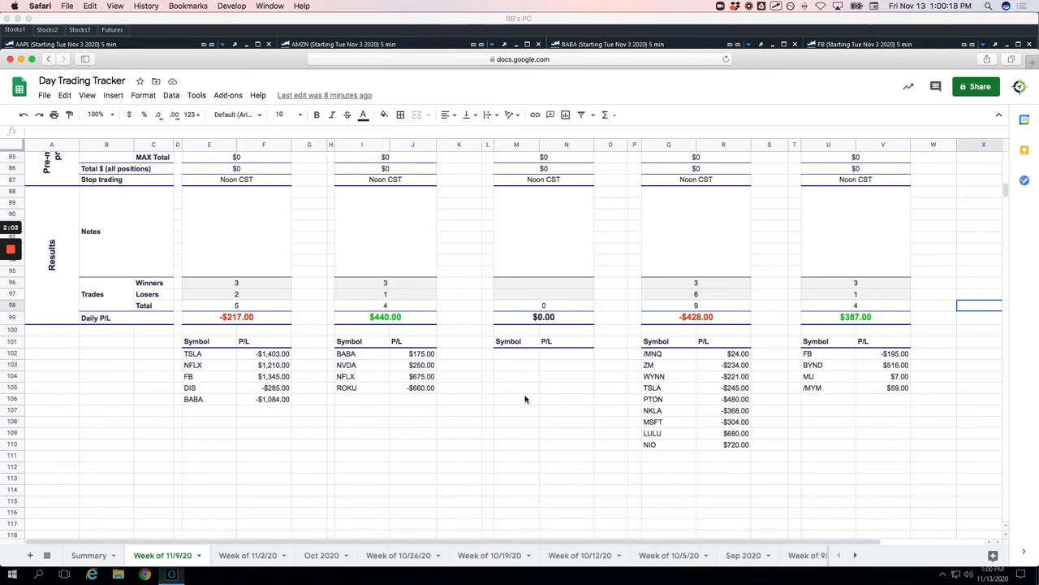
pyautogui.moveTo(581, 365)
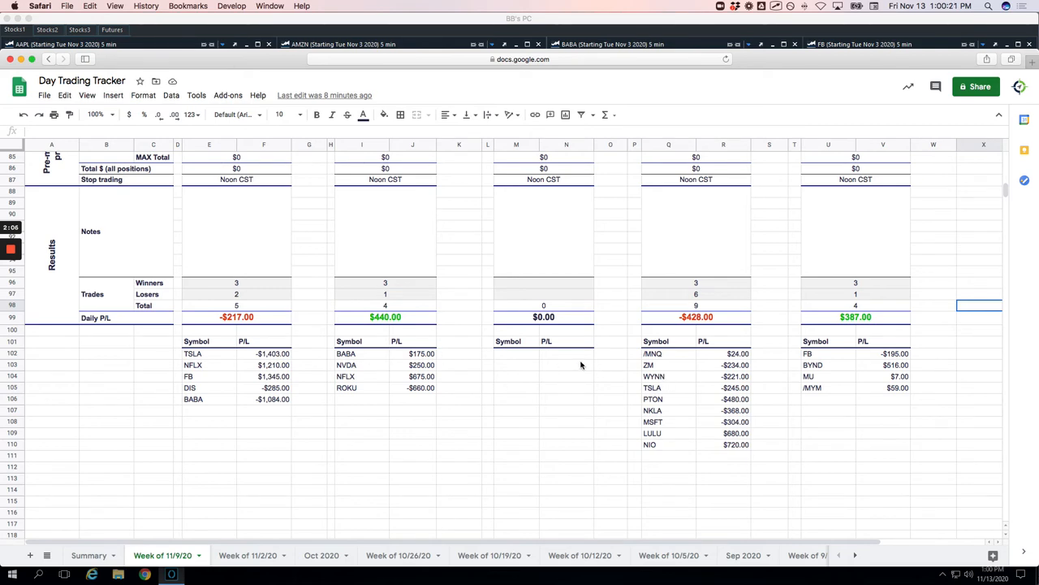
pyautogui.scroll(3)
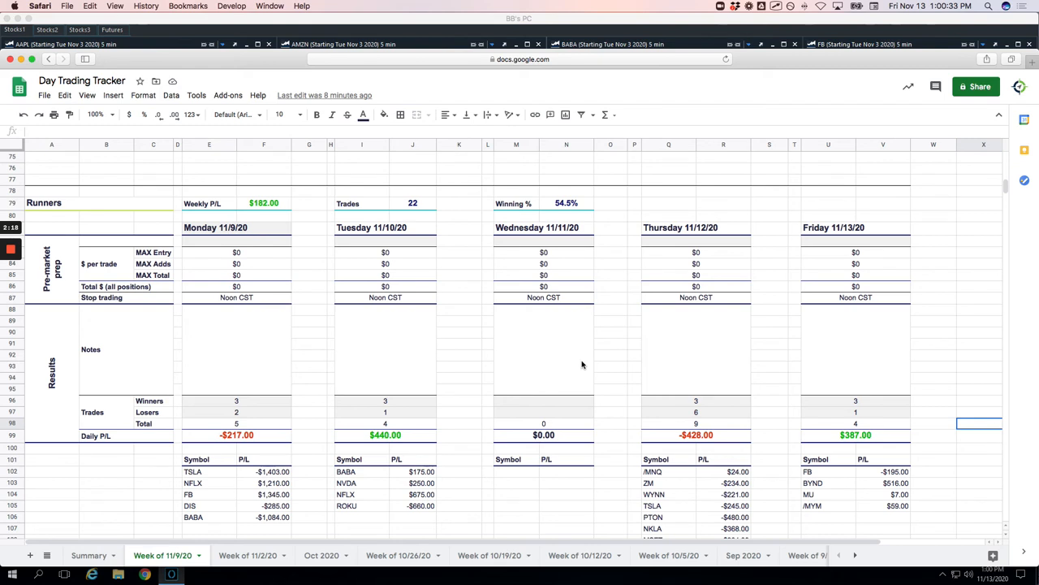
pyautogui.moveTo(573, 355)
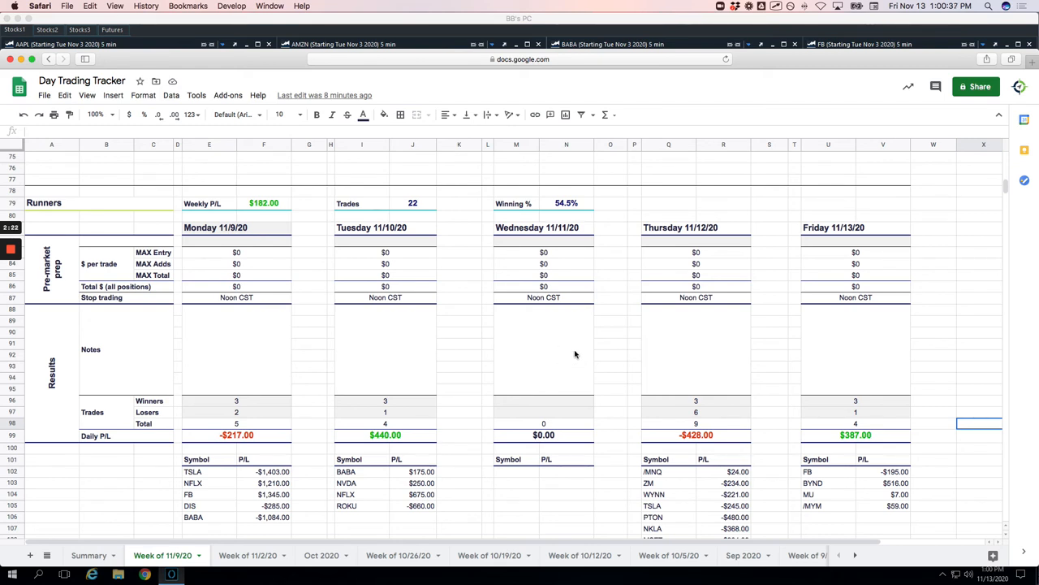
# Scroll to the Runners per-symbol P/L lists, through Thursday's NIO at $720.00
pyautogui.scroll(-3)
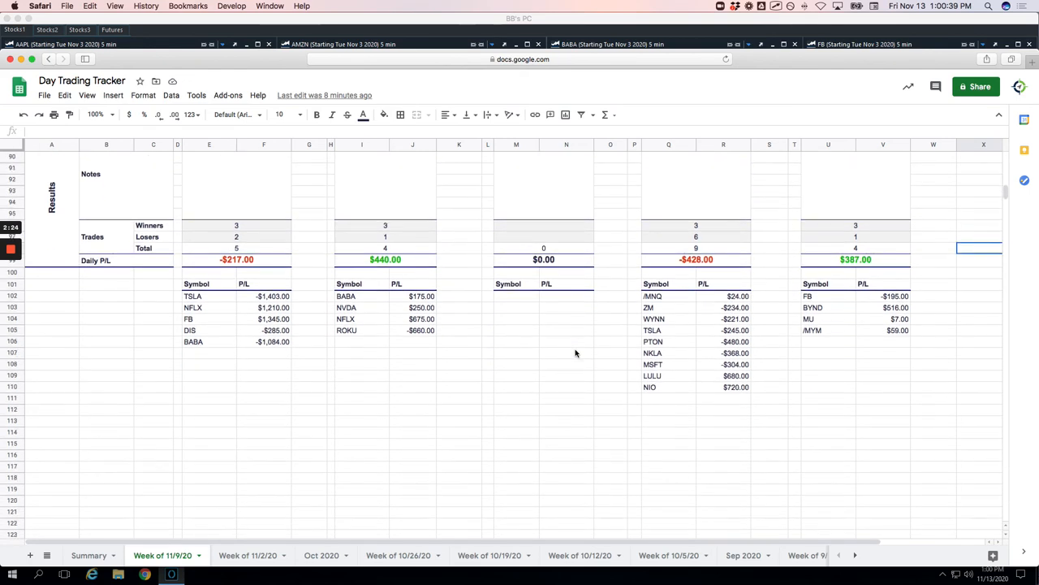
pyautogui.scroll(-3)
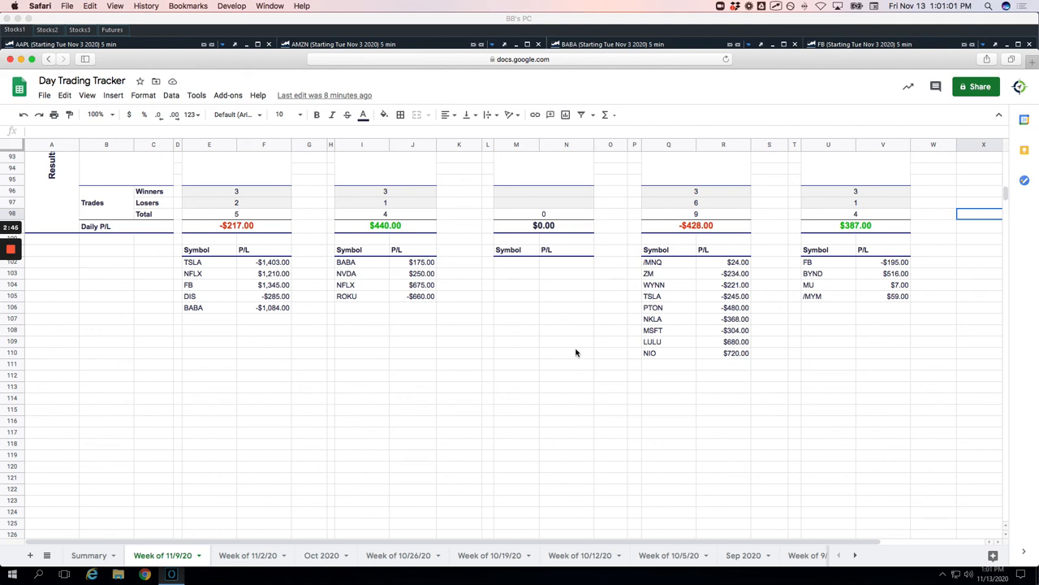
pyautogui.moveTo(176, 309)
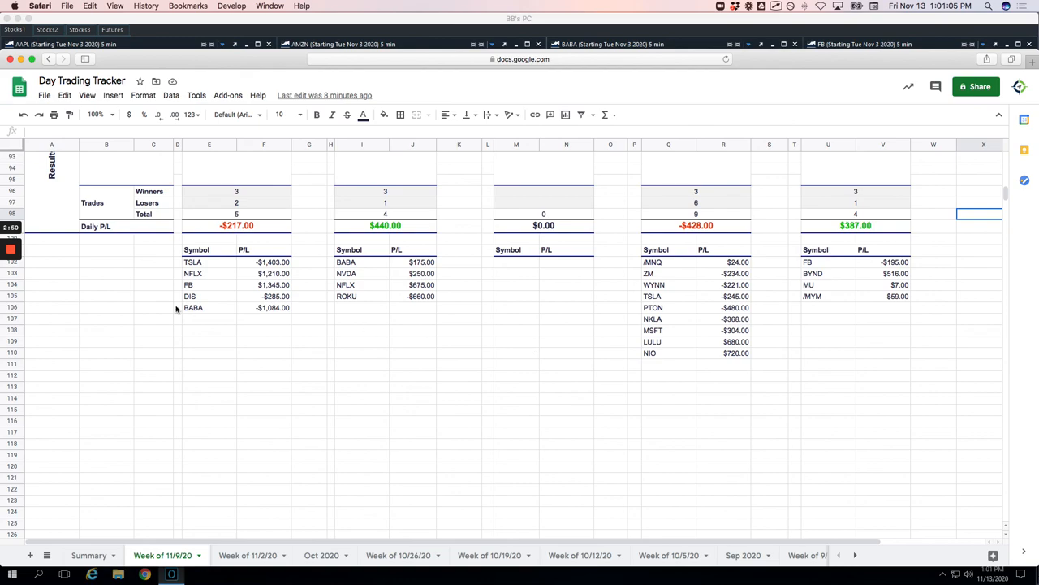